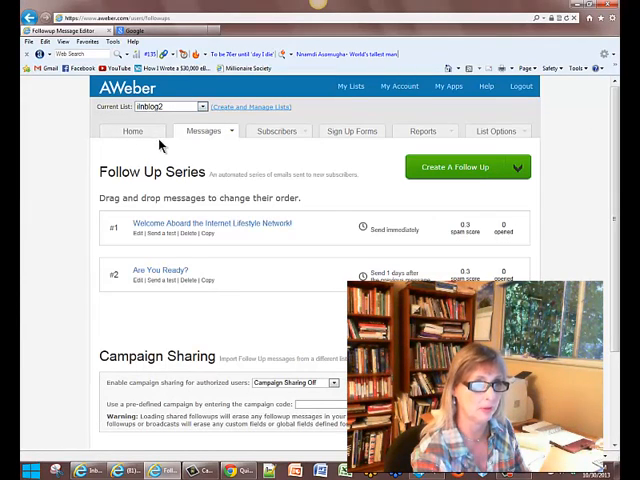
# Go from the follow-up series to the My Lists overview and open the inblog2 list
pyautogui.click(350, 86)
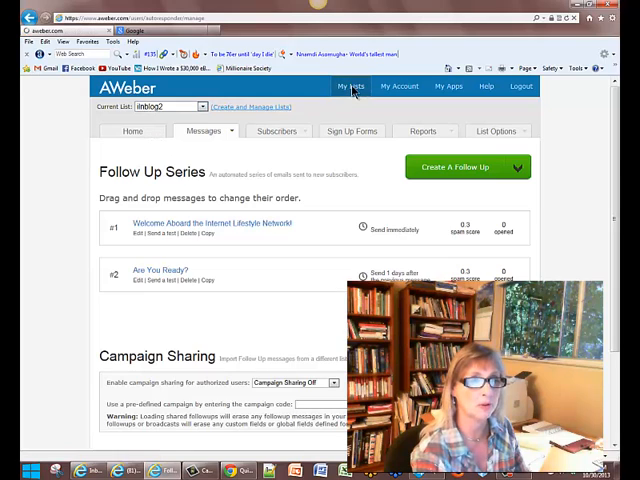
pyautogui.click(497, 131)
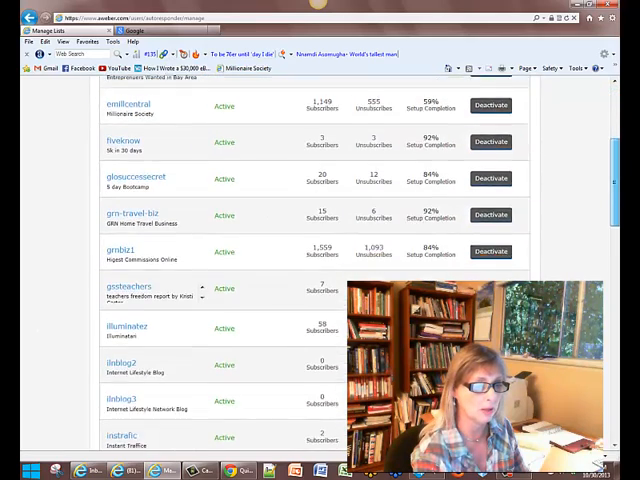
pyautogui.scroll(-3)
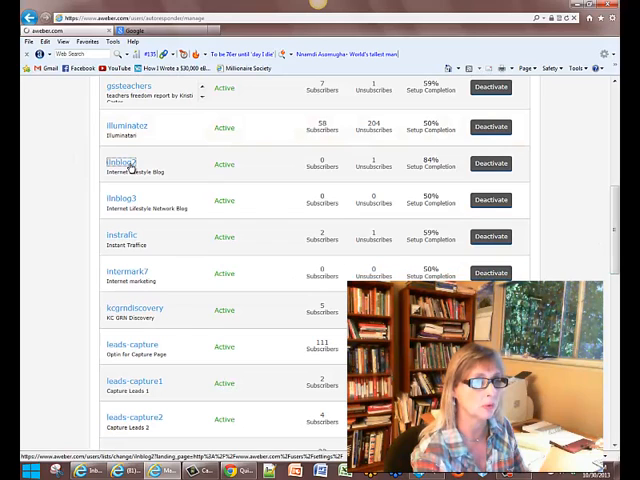
pyautogui.click(122, 163)
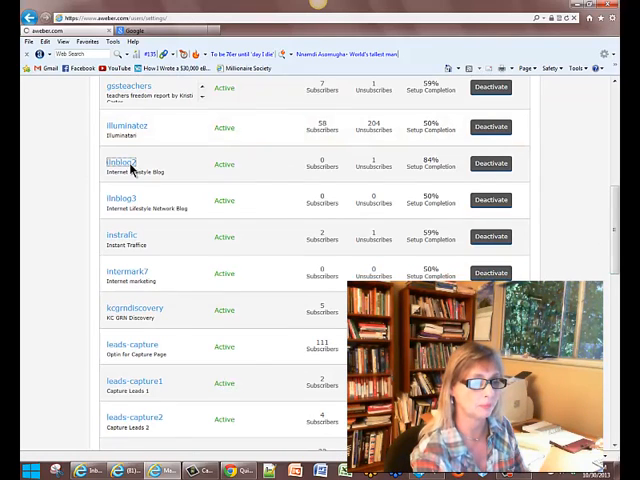
# Open the inblog2 list's Messages menu and go to its Follow Up Series
pyautogui.click(123, 162)
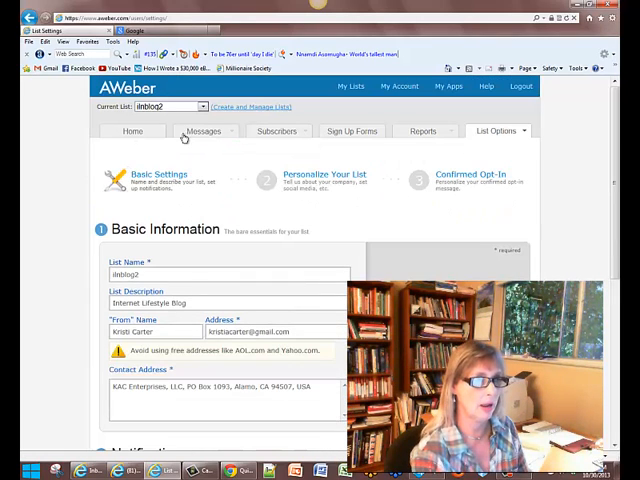
pyautogui.click(203, 131)
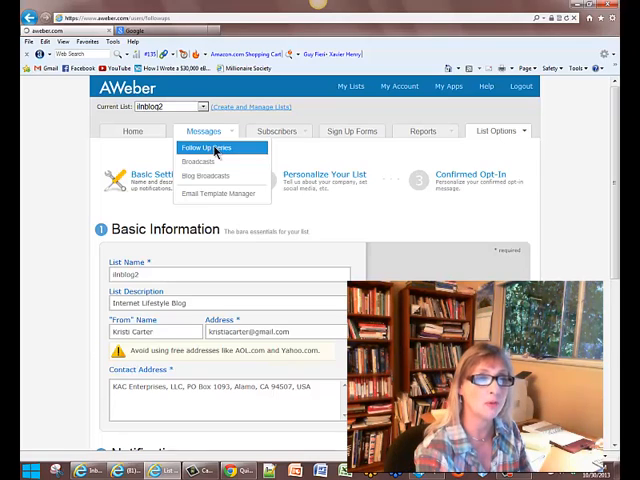
pyautogui.click(206, 148)
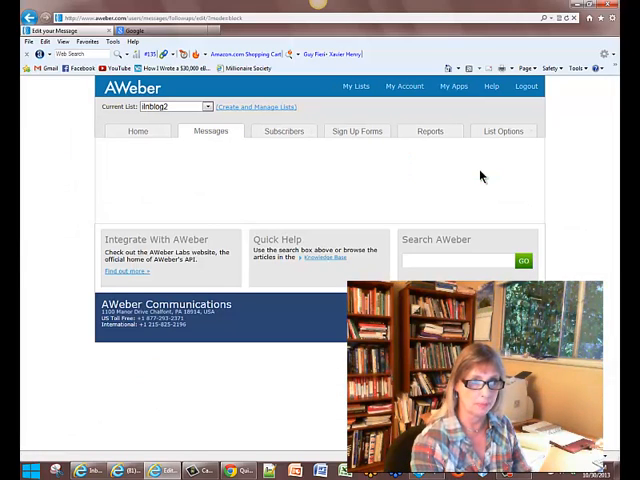
# Create a new follow-up message and open its template gallery from the Design step
pyautogui.click(211, 131)
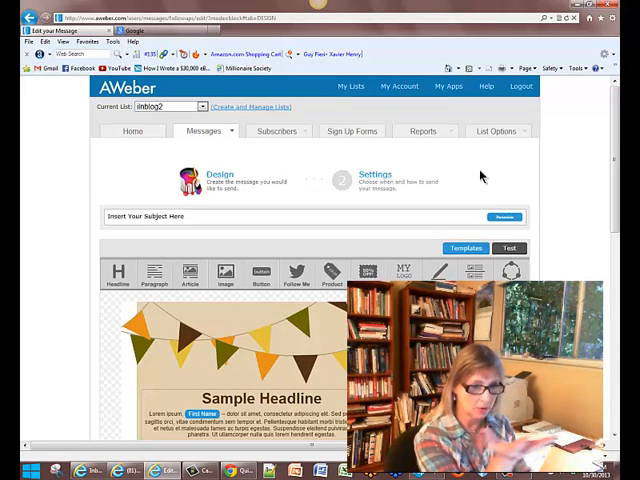
pyautogui.moveTo(588, 226)
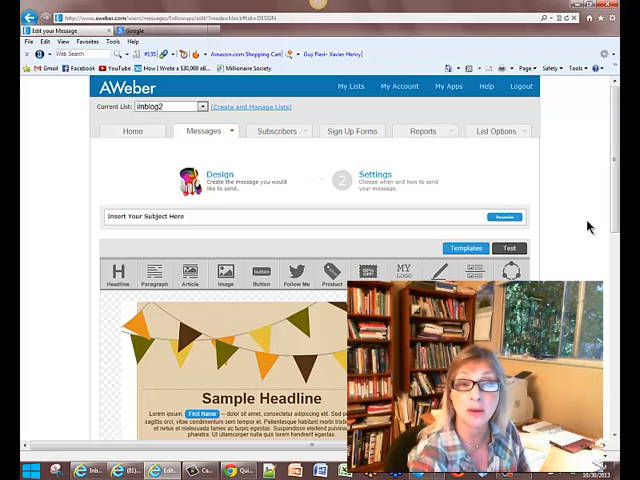
pyautogui.click(464, 162)
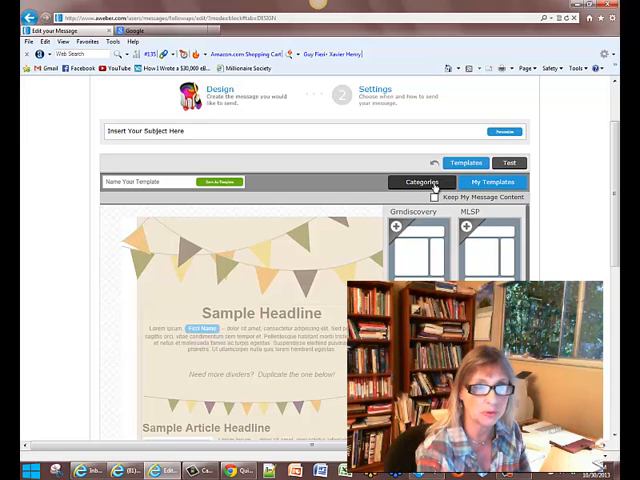
# Browse the template categories to find the festive bunting template
pyautogui.click(420, 181)
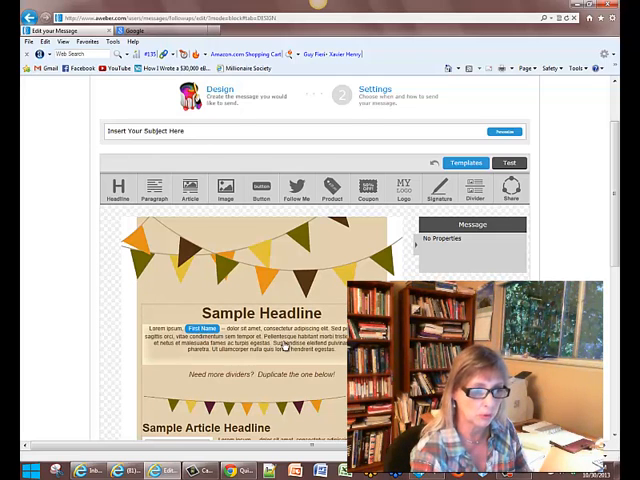
# Scroll through the bunting template's headline and article content
pyautogui.scroll(-3)
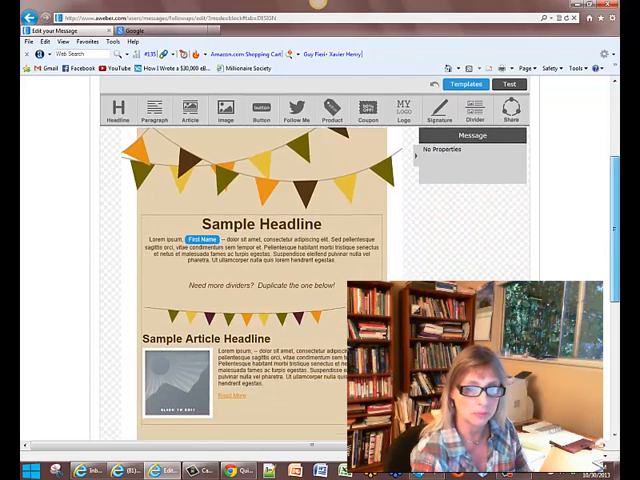
pyautogui.scroll(-3)
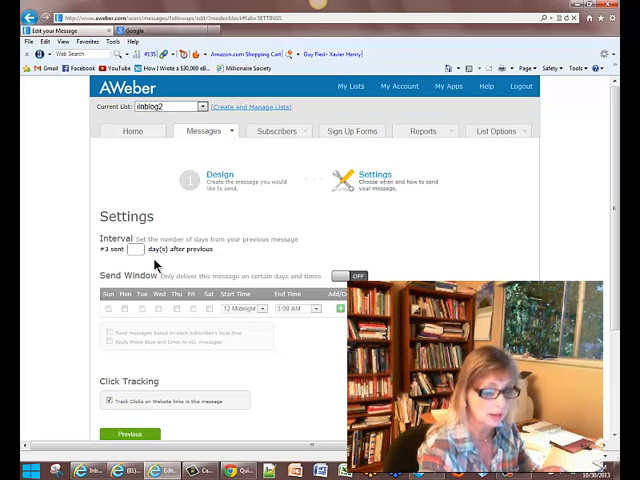
# Set message #3's interval to 1 day after the previous message
pyautogui.write('1')
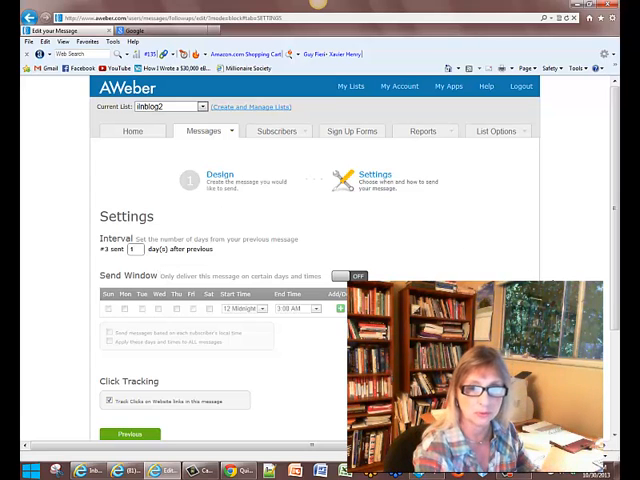
pyautogui.scroll(-3)
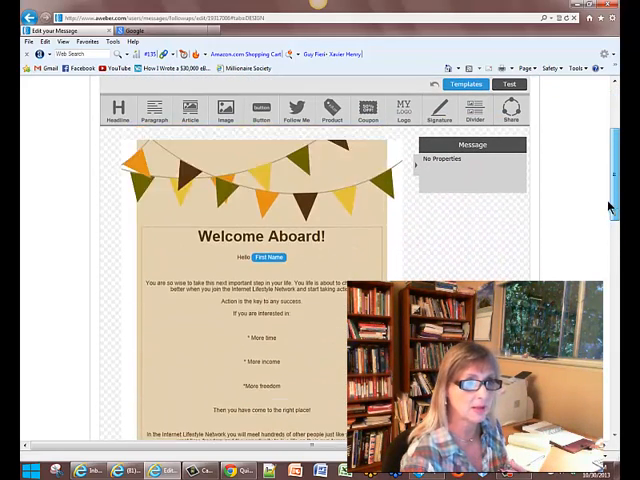
# Scroll through the Welcome Aboard email body to its pricing details and sign-off
pyautogui.scroll(-3)
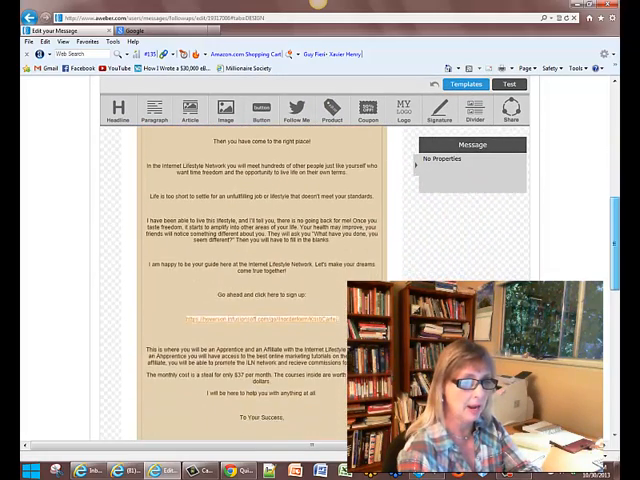
pyautogui.scroll(-3)
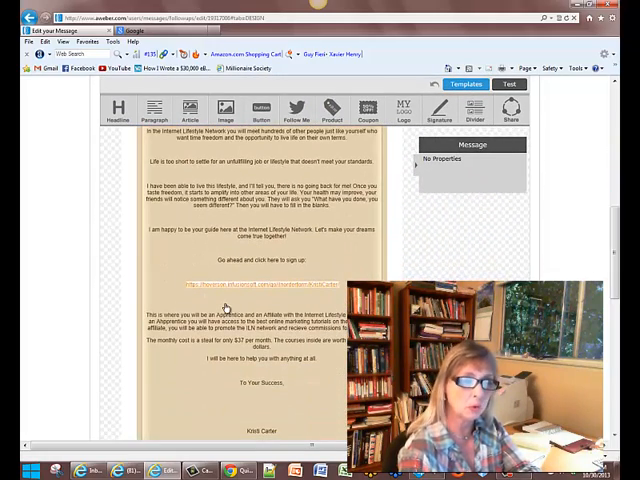